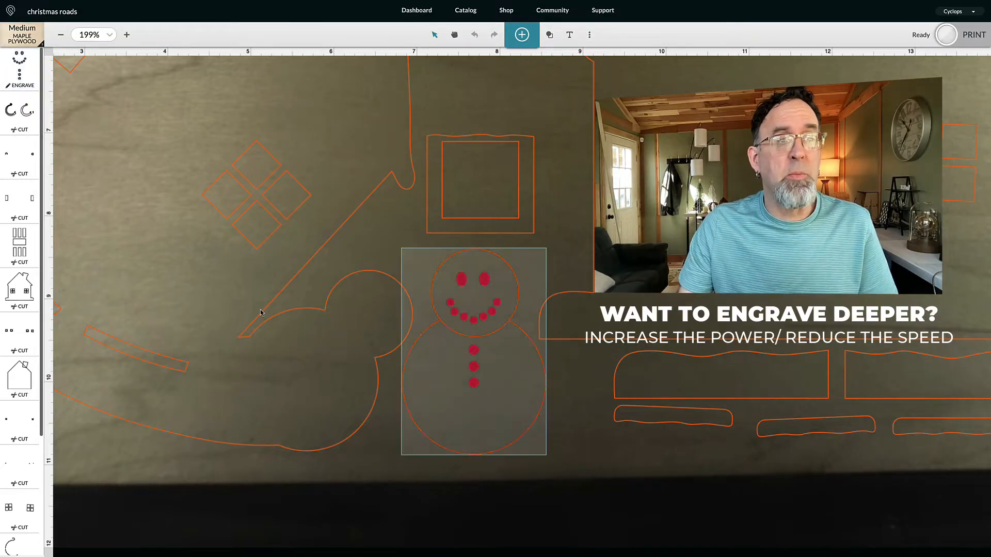
- Select the snowman face engrave step to show its custom settings (speed 415, power 70)
click(20, 69)
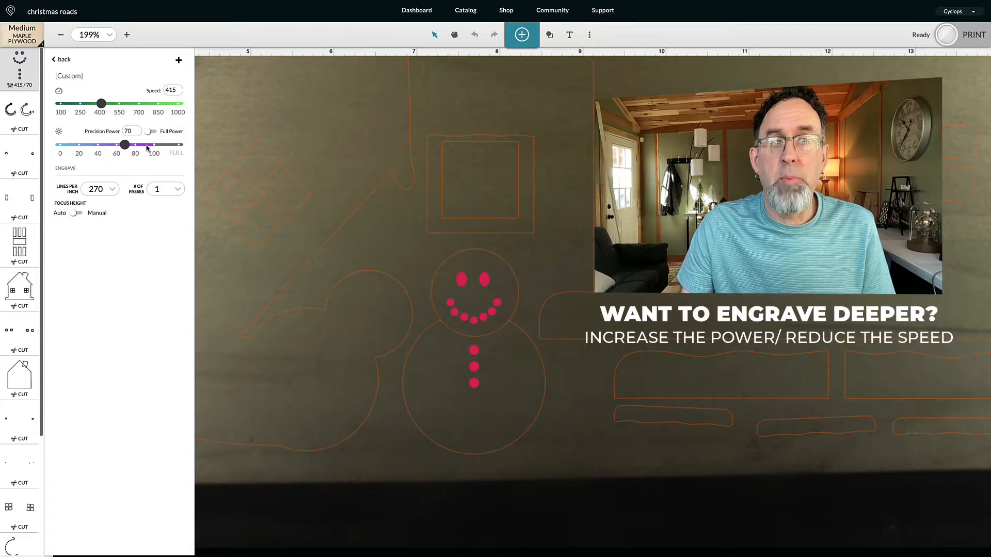
- Raise the snowman face engrave Precision Power to 92, leaving speed at 415
drag(124, 145, 147, 145)
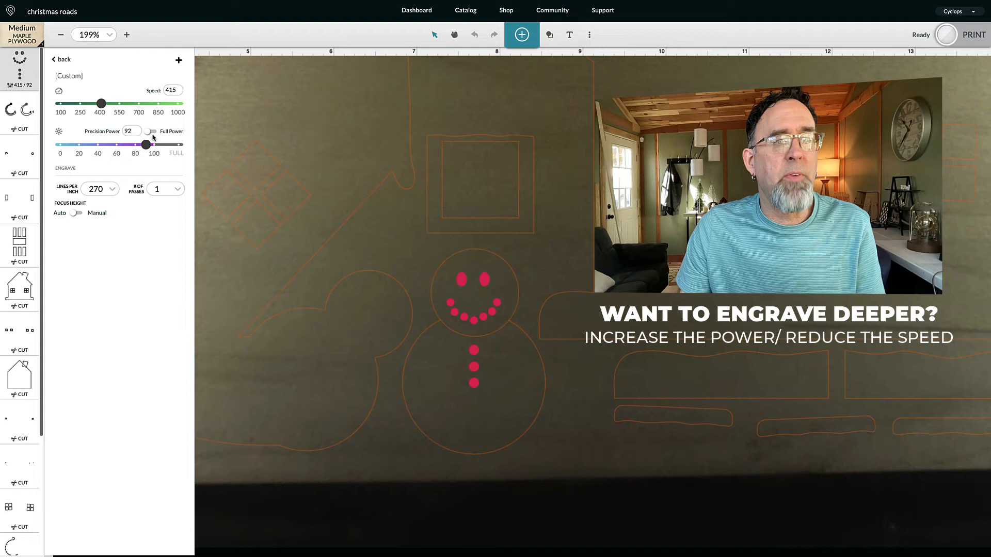
- Set the snowman face engrave to speed 1000 (via 348 and 720) and power 77
click(151, 131)
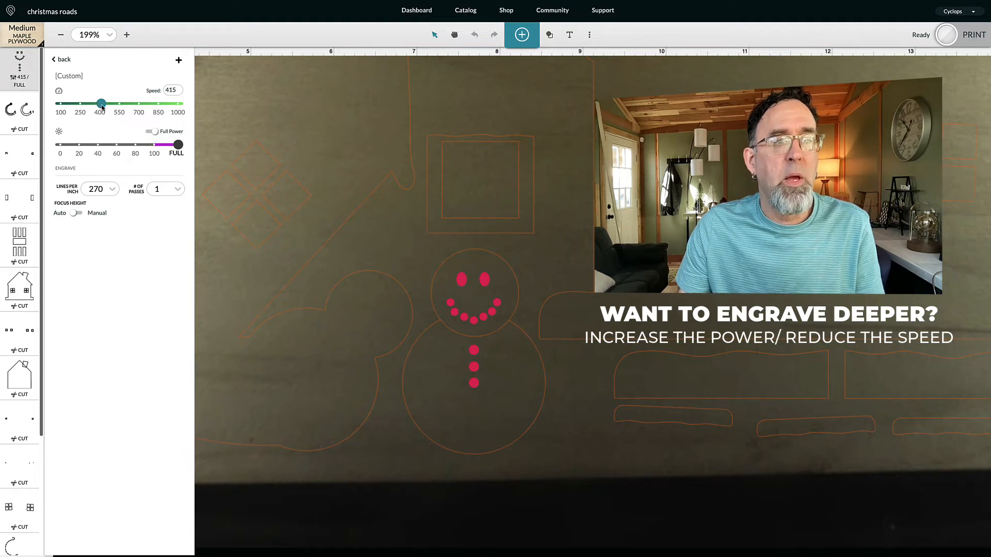
drag(100, 103, 93, 103)
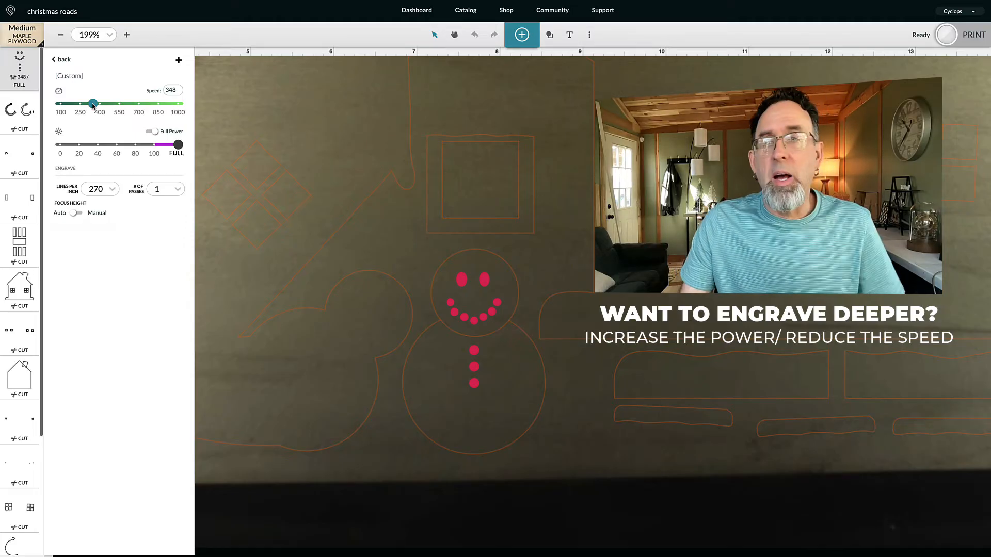
drag(92, 104, 141, 103)
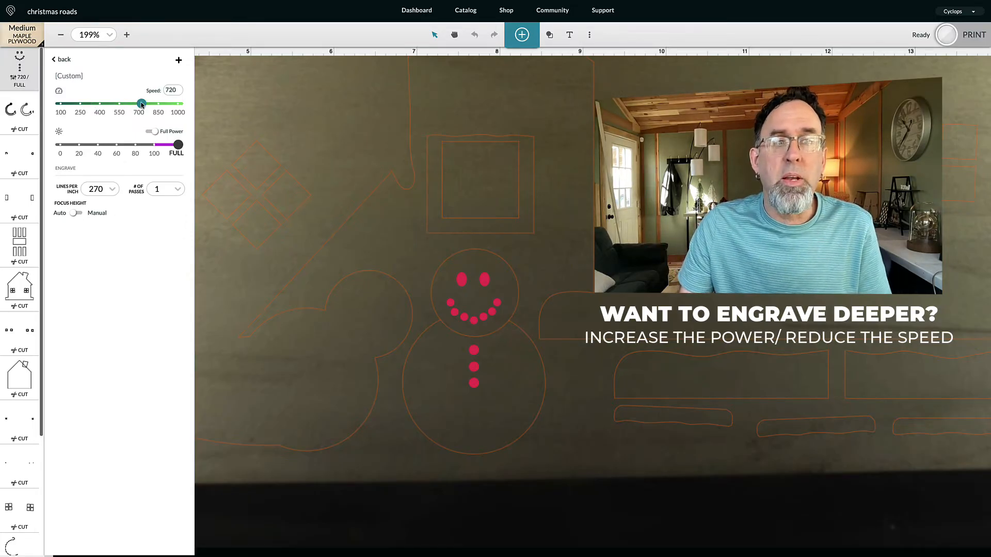
drag(142, 103, 179, 103)
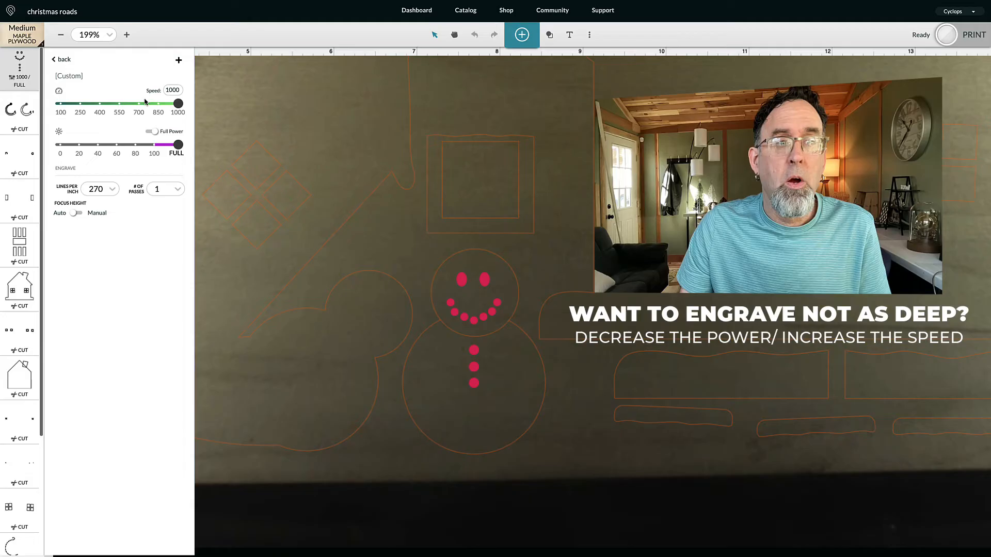
drag(180, 145, 131, 145)
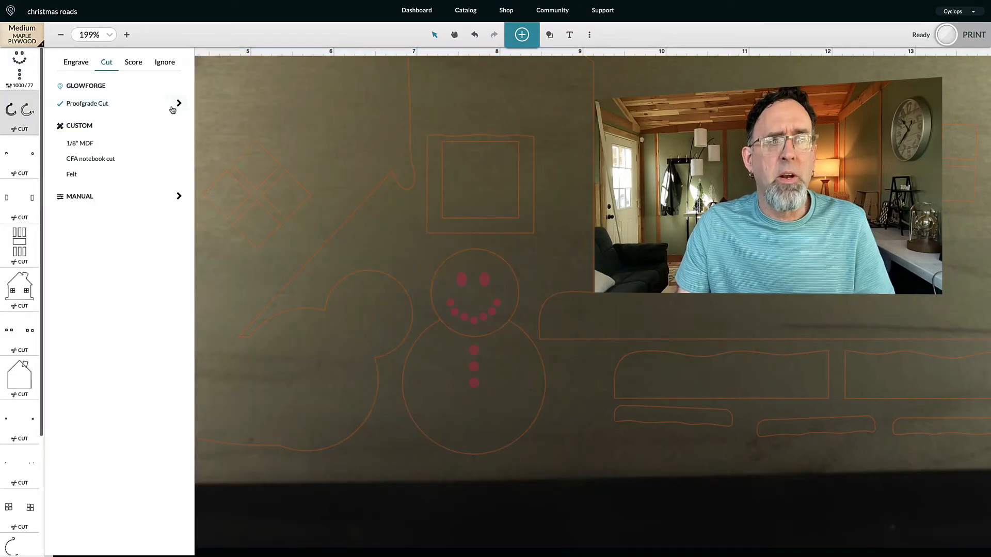
- Switch the cut step to Custom settings (speed 155, full power) and zoom to 52%
click(179, 103)
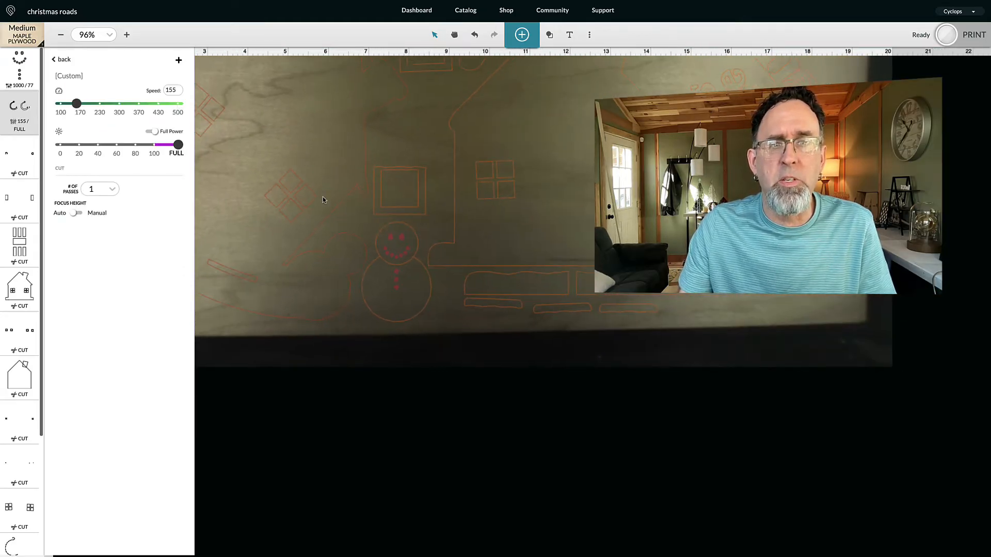
click(61, 34)
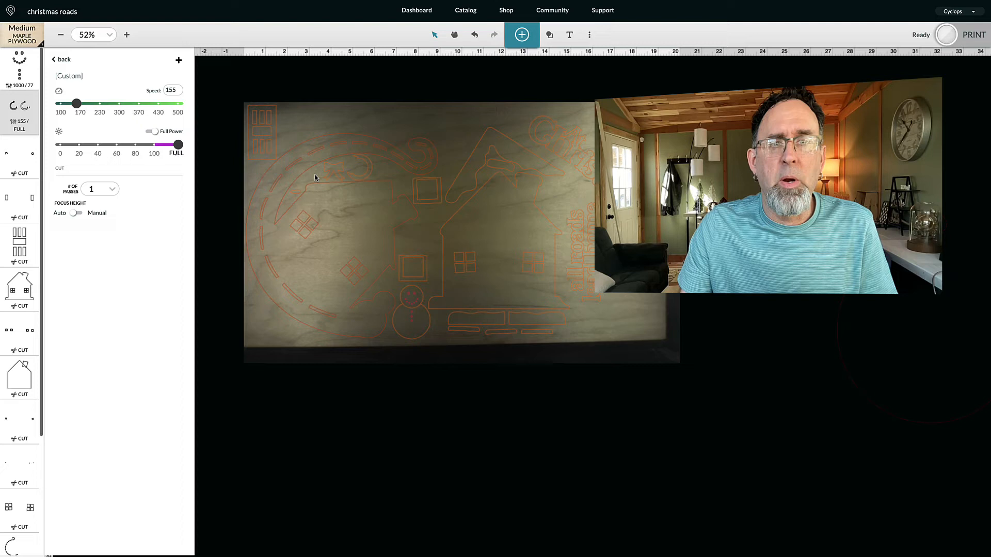
mouse_move(224, 225)
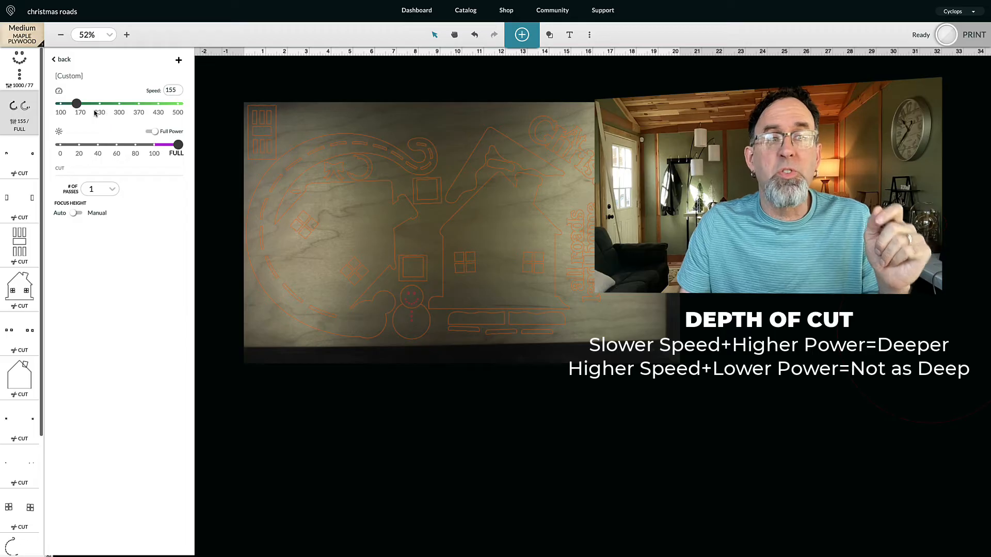
- Set the custom cut speed to 152 after dipping to 115, full power unchanged
drag(75, 103, 63, 103)
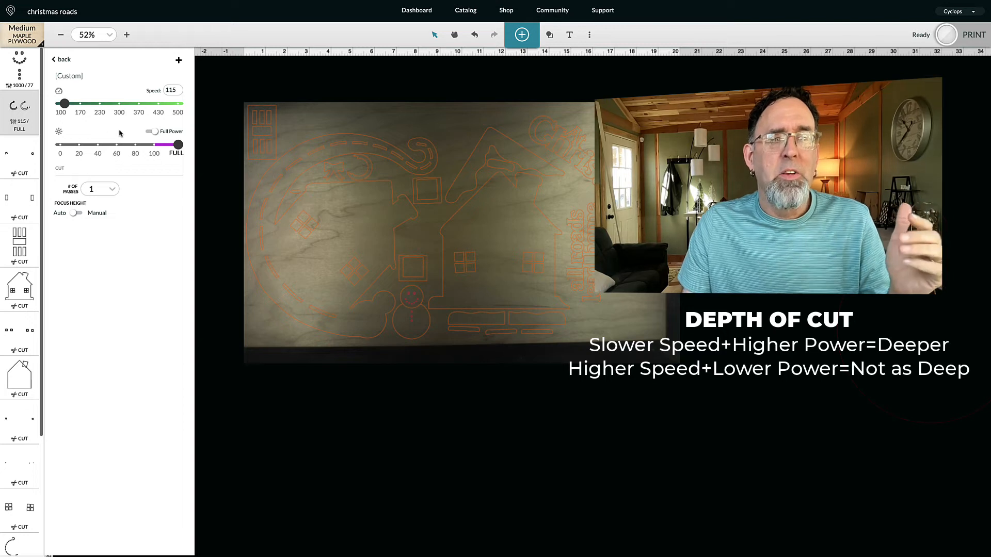
drag(66, 103, 75, 104)
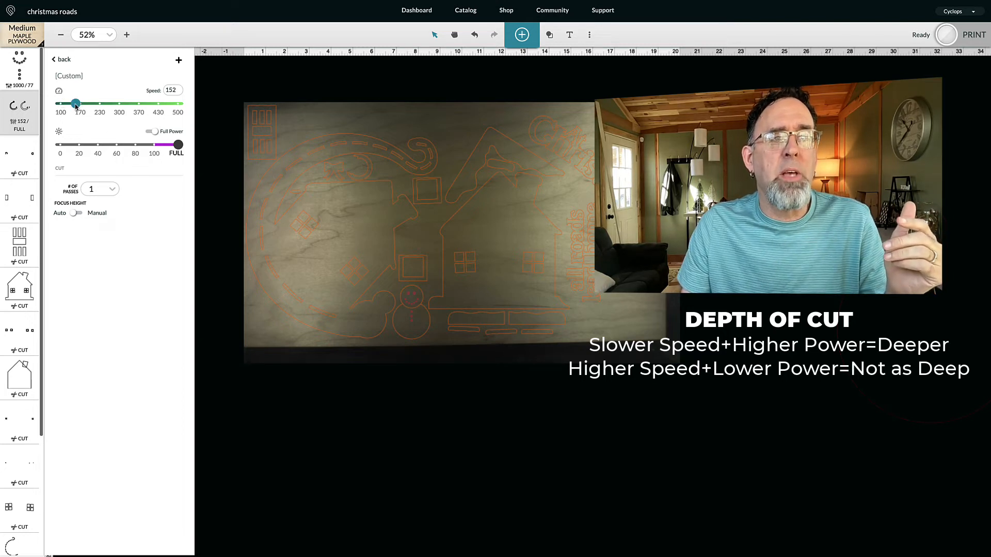